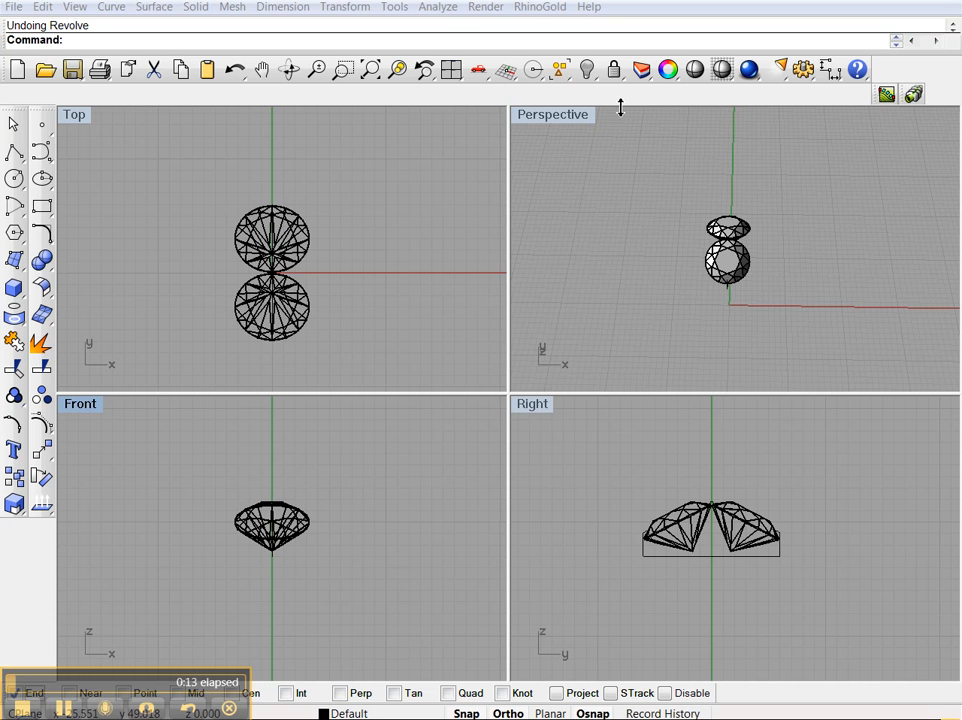
# Reveal the hidden arch gems, select their outline, and maximize the Right view.
pyautogui.click(588, 69)
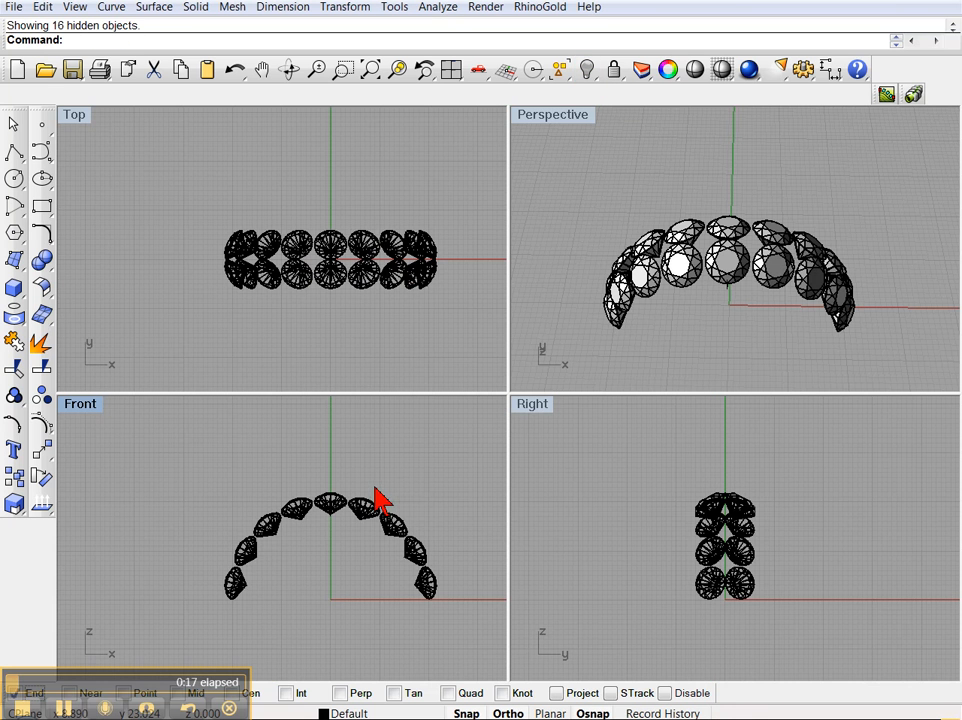
pyautogui.moveTo(265, 575)
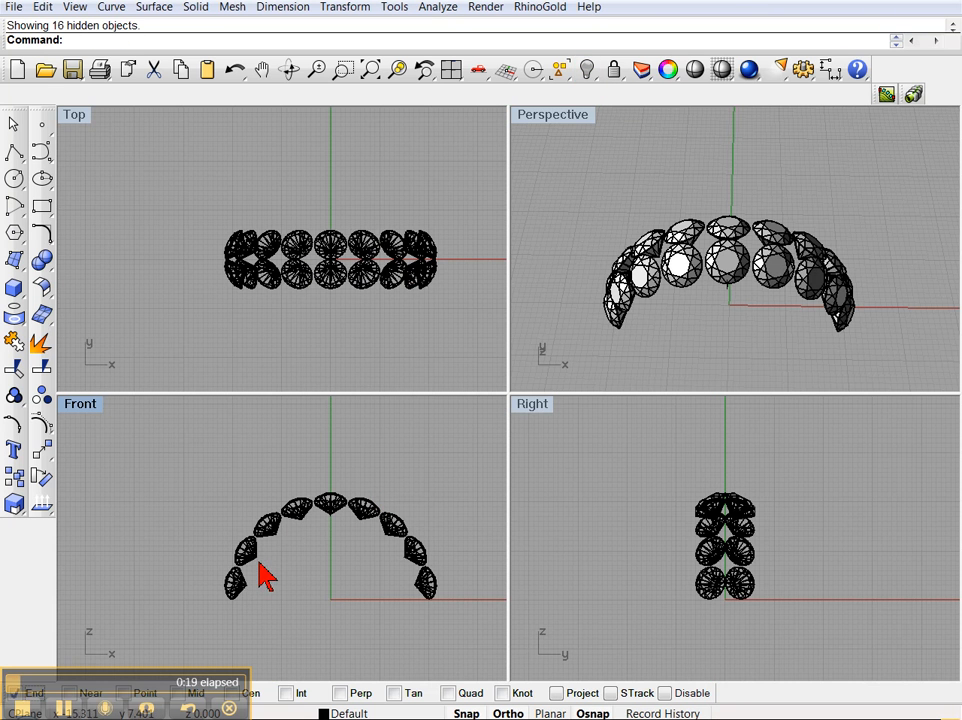
pyautogui.moveTo(335, 528)
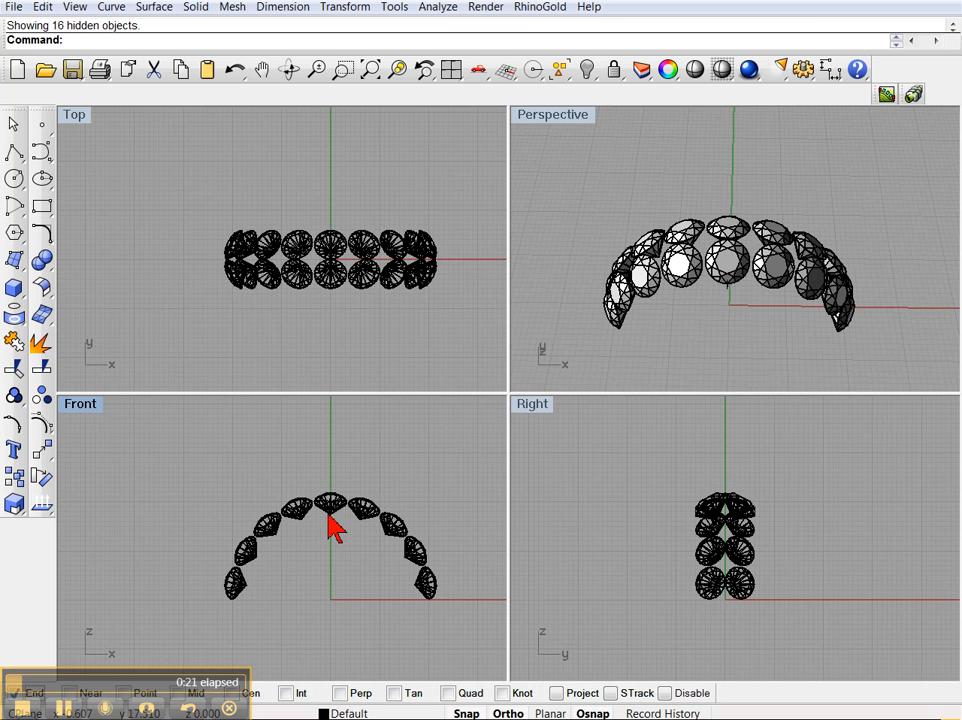
pyautogui.moveTo(342, 530)
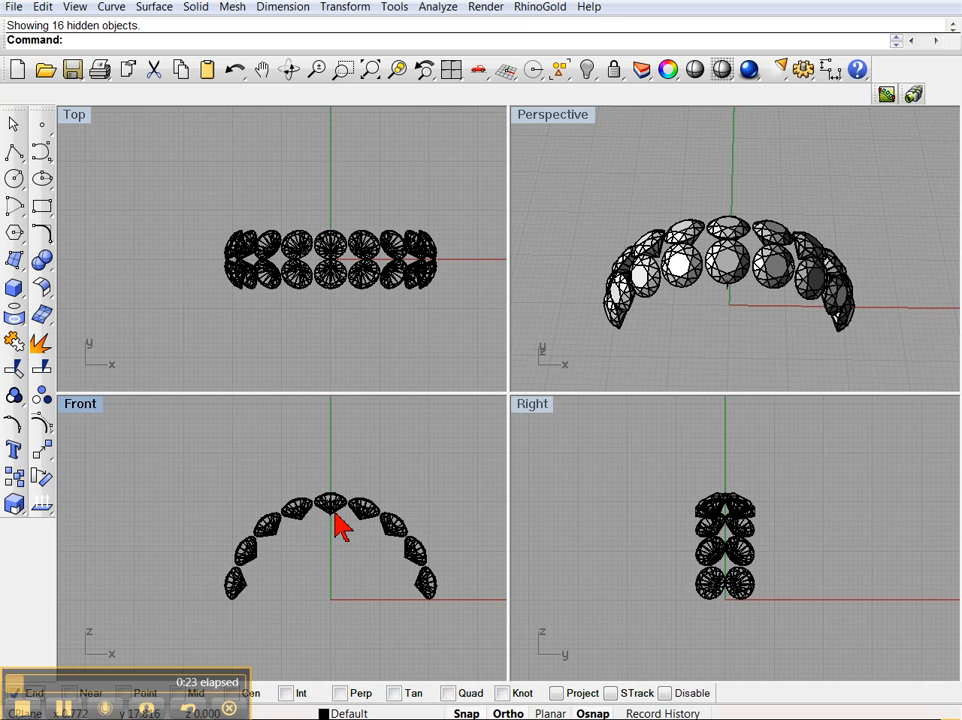
pyautogui.moveTo(415, 605)
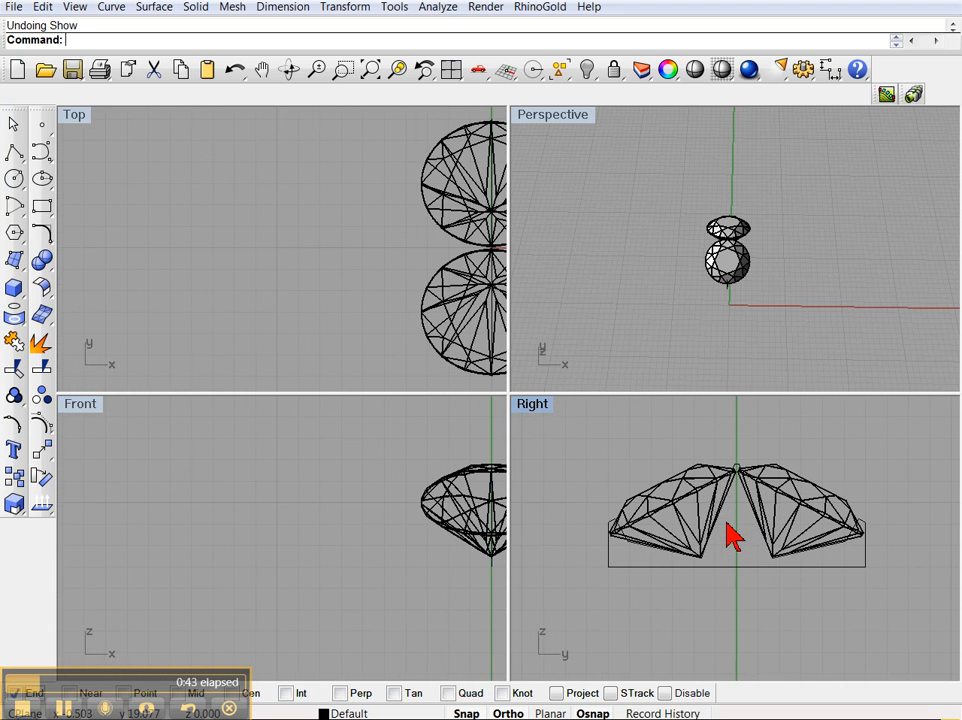
pyautogui.click(730, 535)
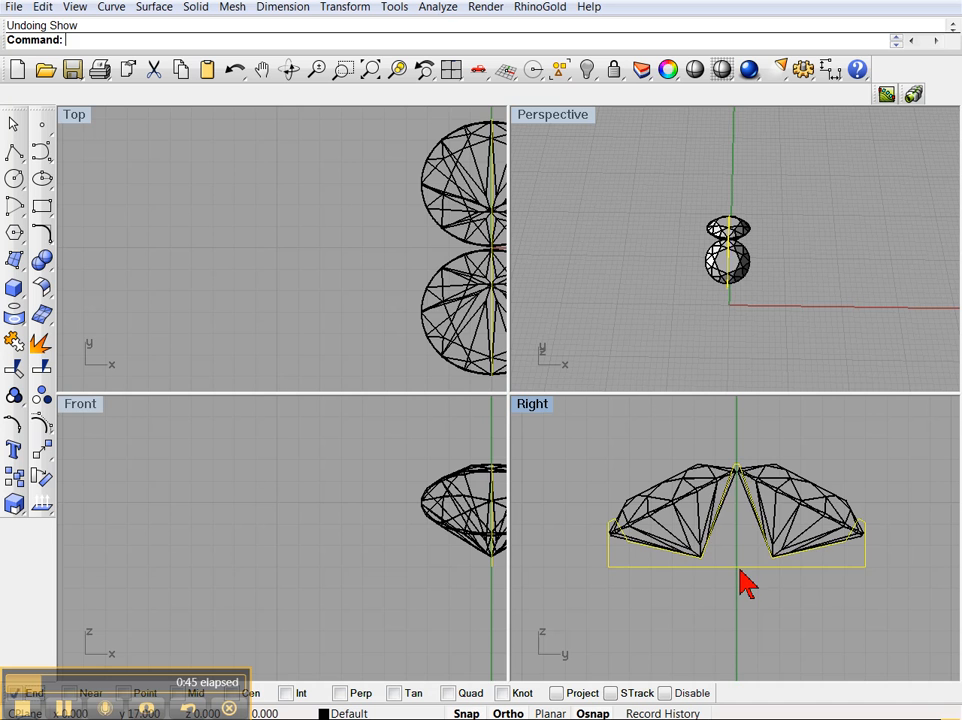
pyautogui.doubleClick(532, 403)
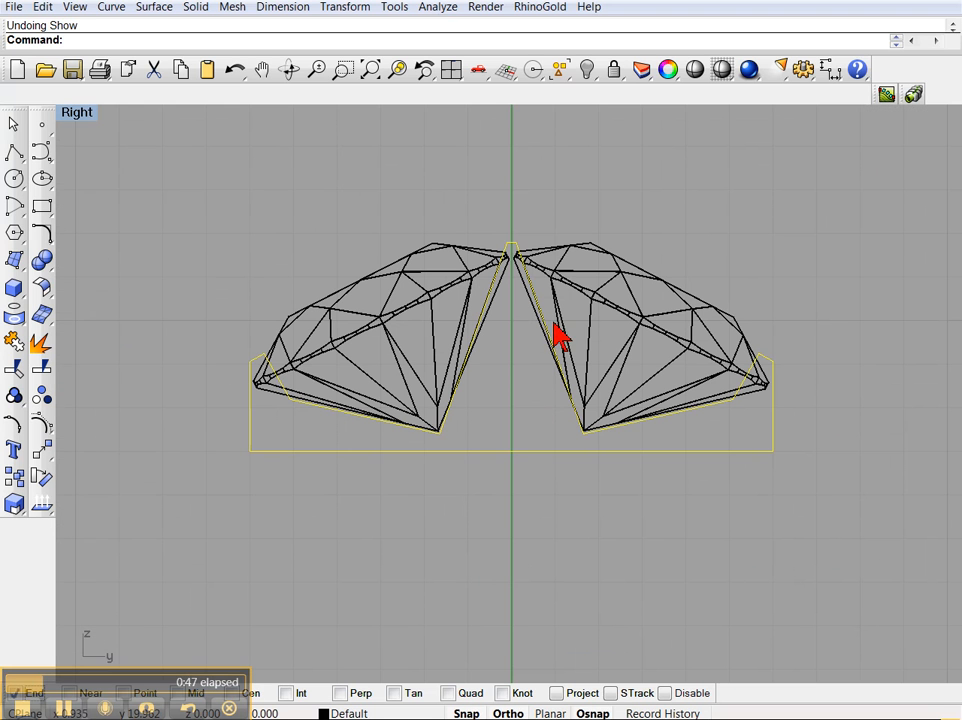
pyautogui.moveTo(608, 302)
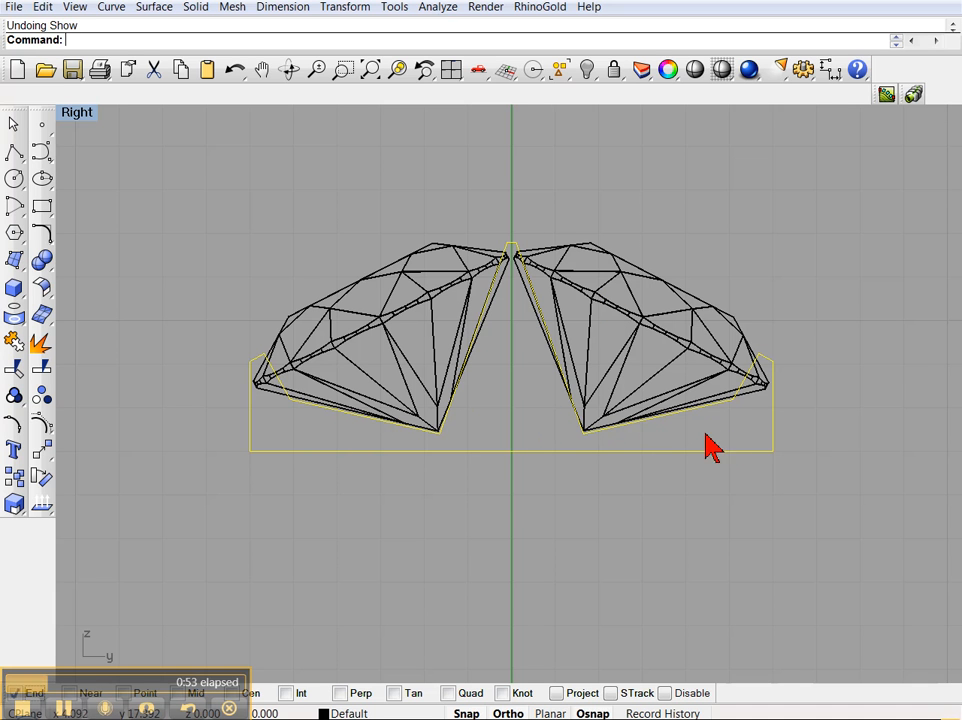
pyautogui.moveTo(725, 415)
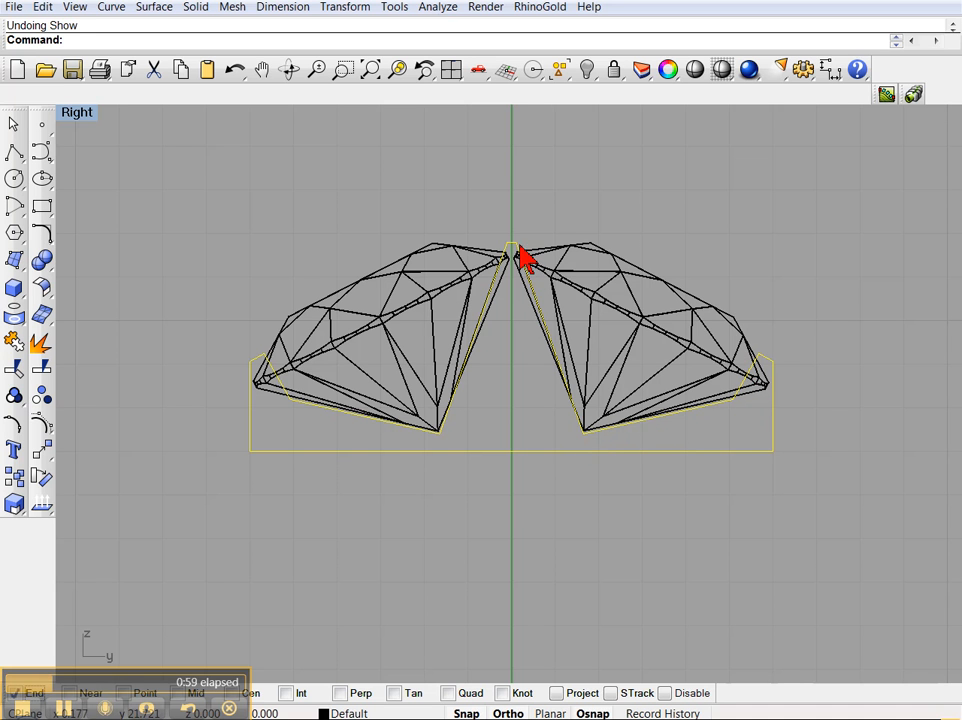
pyautogui.moveTo(490, 253)
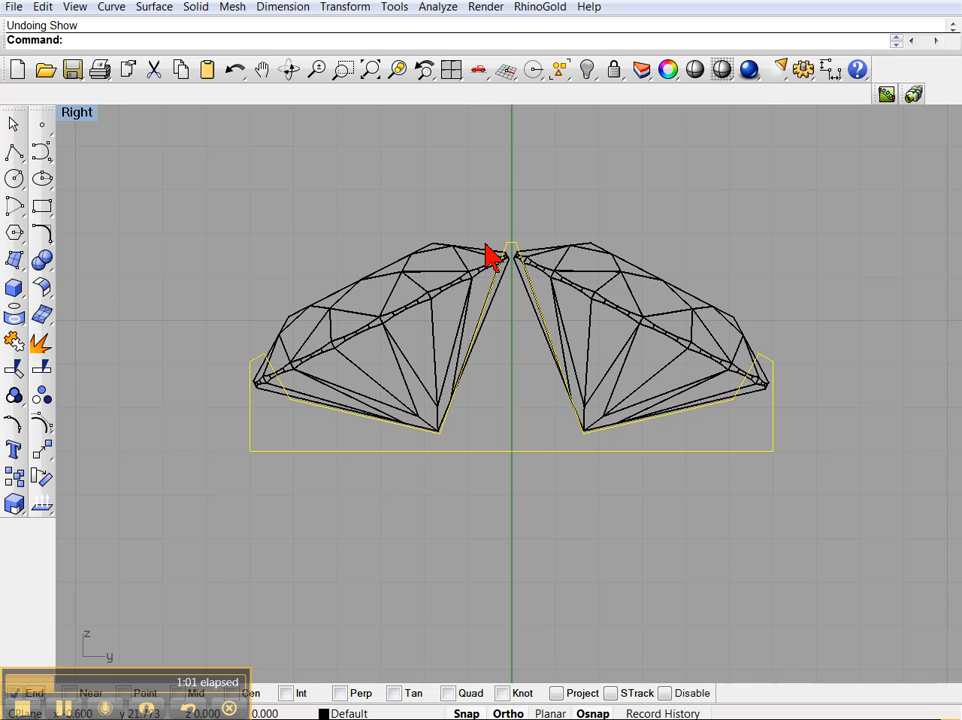
pyautogui.moveTo(478, 253)
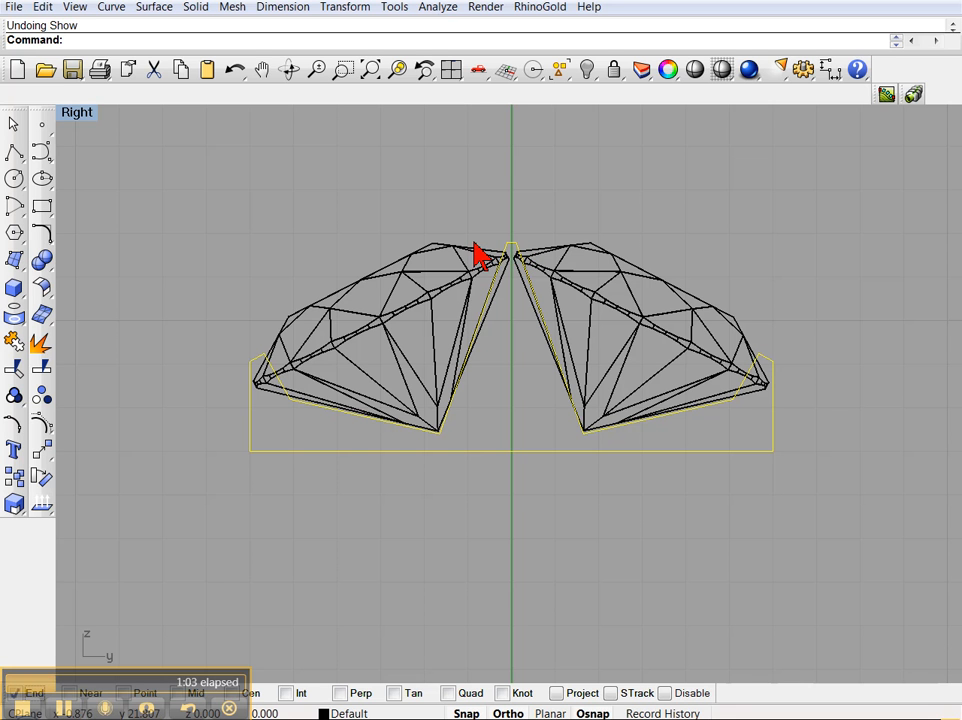
pyautogui.moveTo(148, 298)
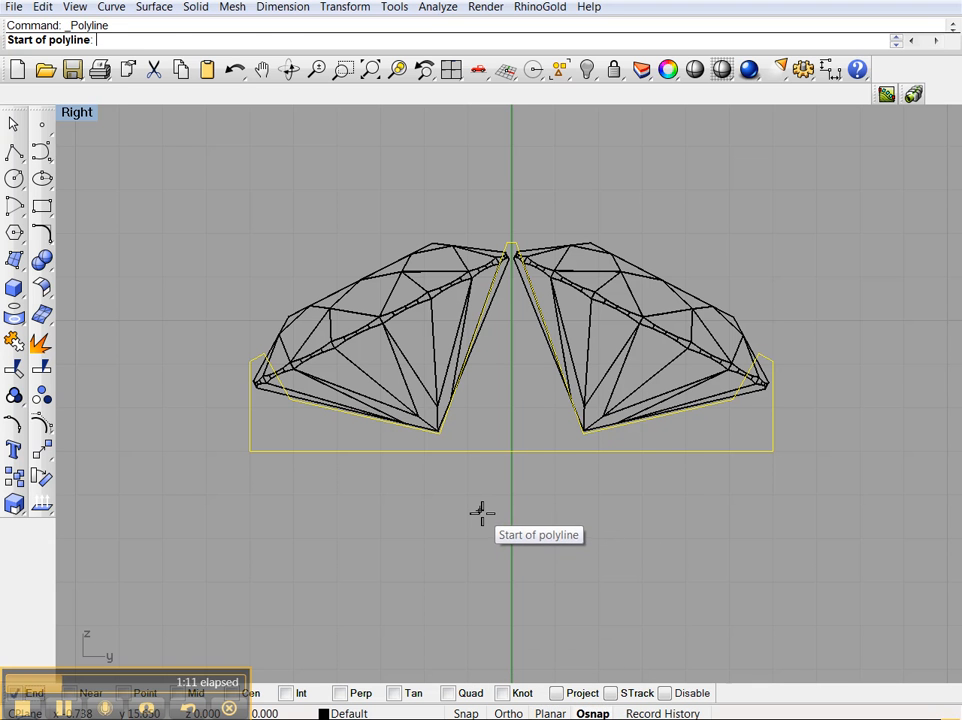
# Draw a three-point stepped half-profile polyline around the right gem, then begin mirroring it.
pyautogui.click(480, 510)
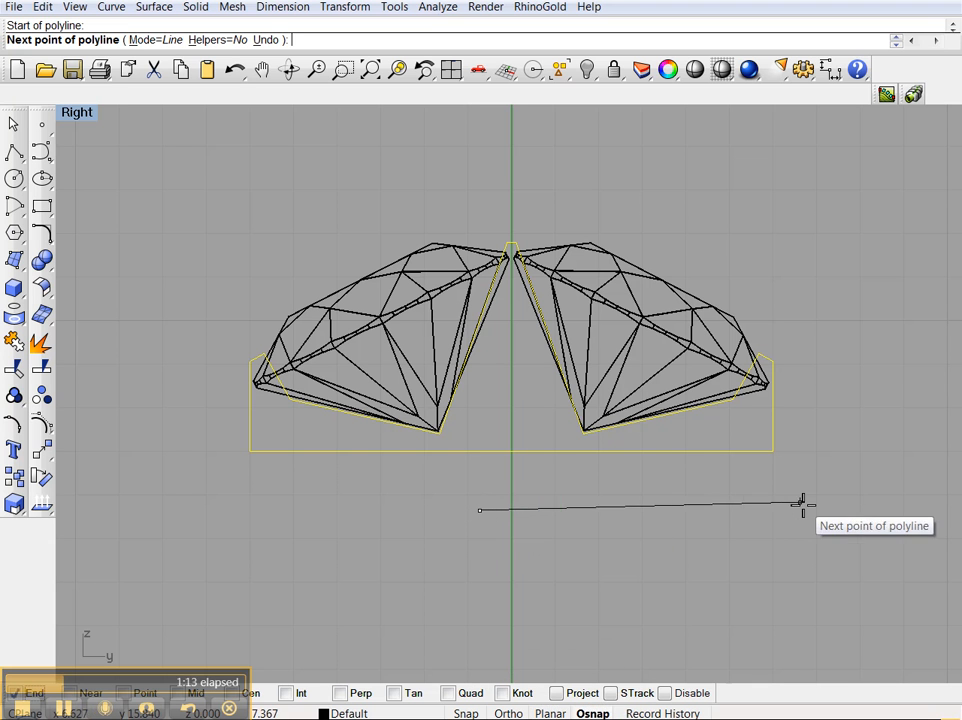
pyautogui.click(817, 508)
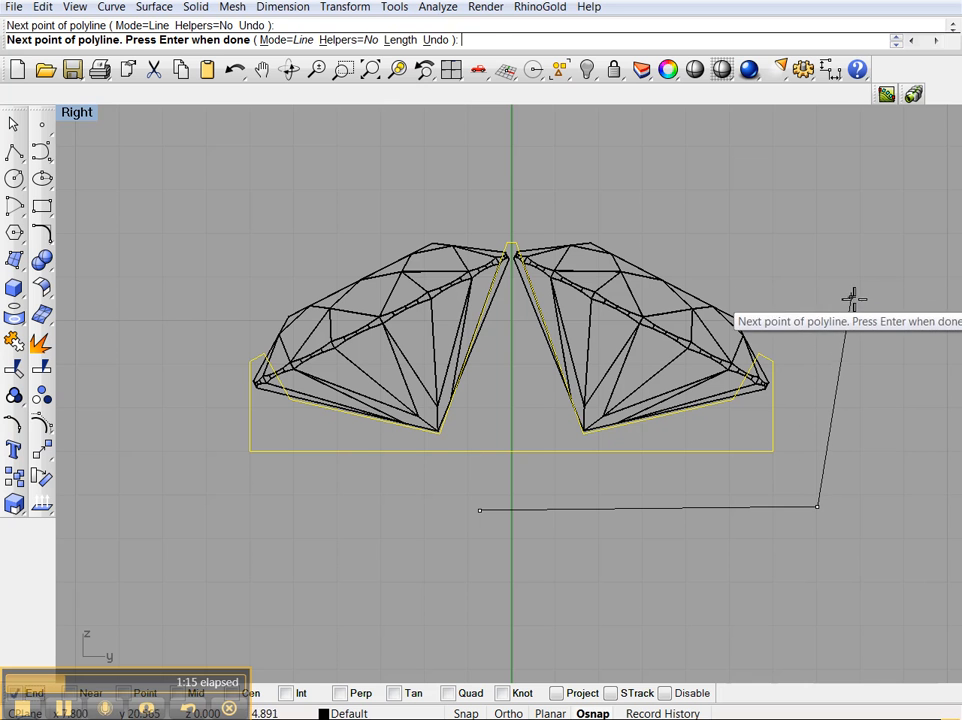
pyautogui.click(803, 272)
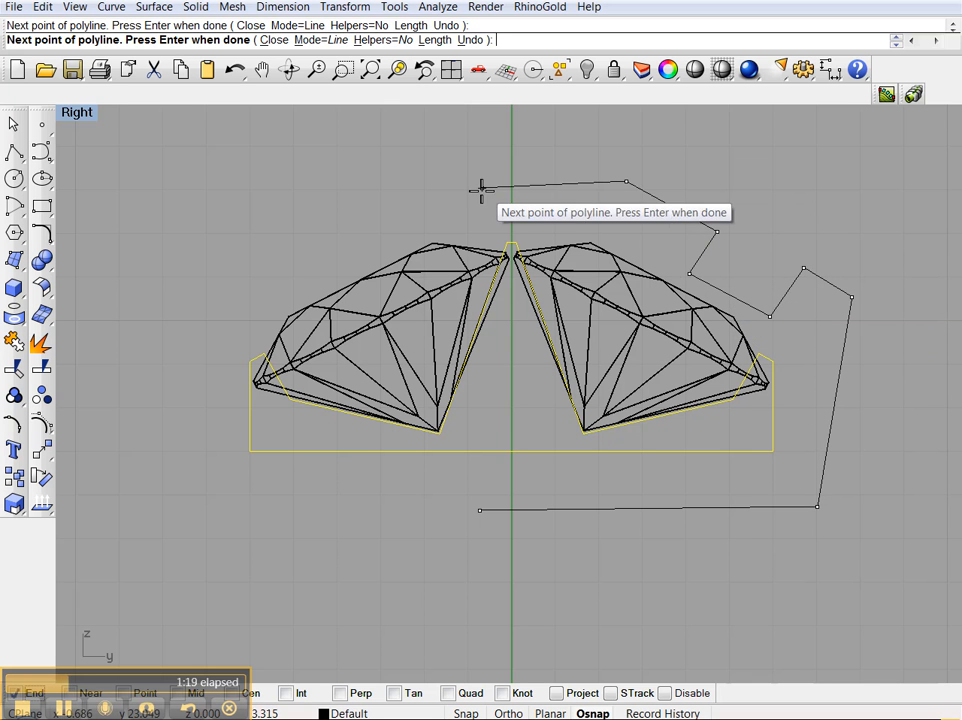
pyautogui.press('Enter')
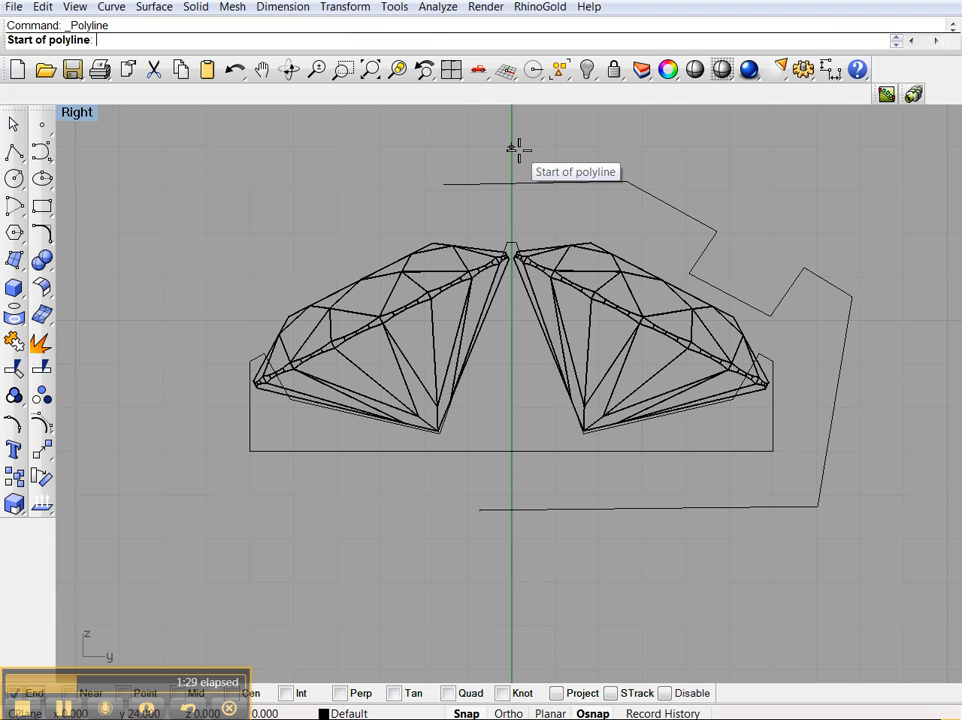
pyautogui.click(510, 148)
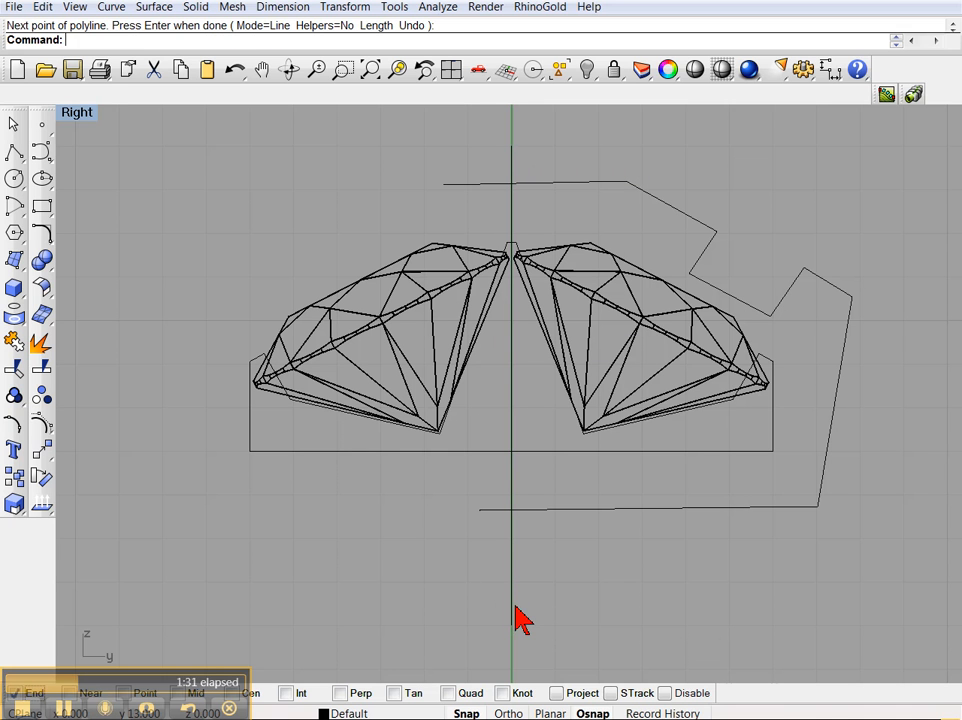
pyautogui.click(14, 369)
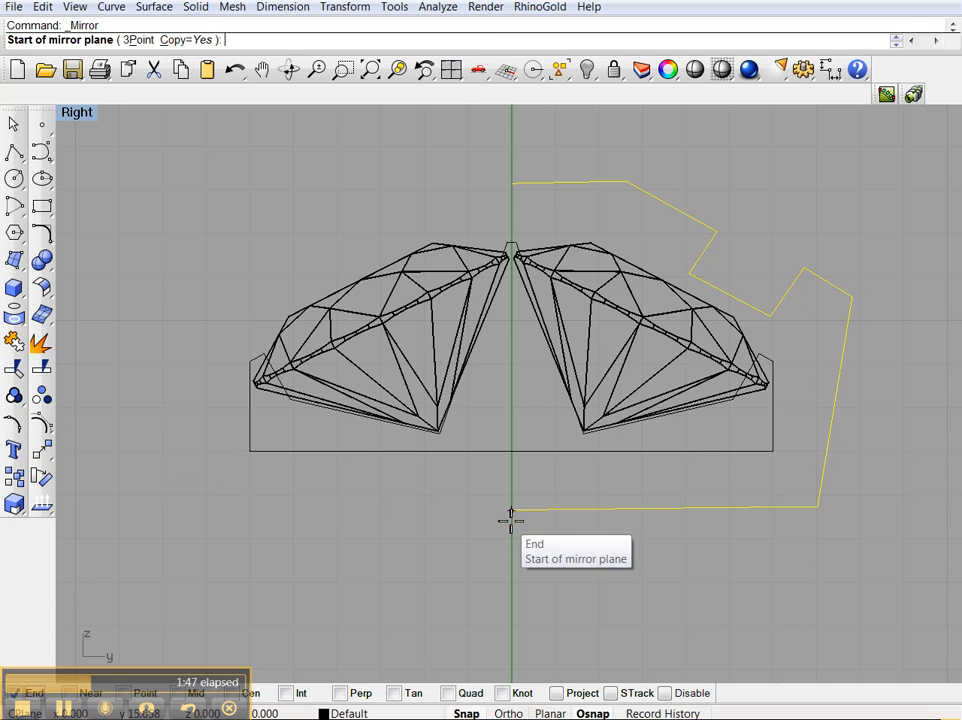
# Mirror the half-profile across the centre line into one closed outline, then cut it.
pyautogui.click(511, 519)
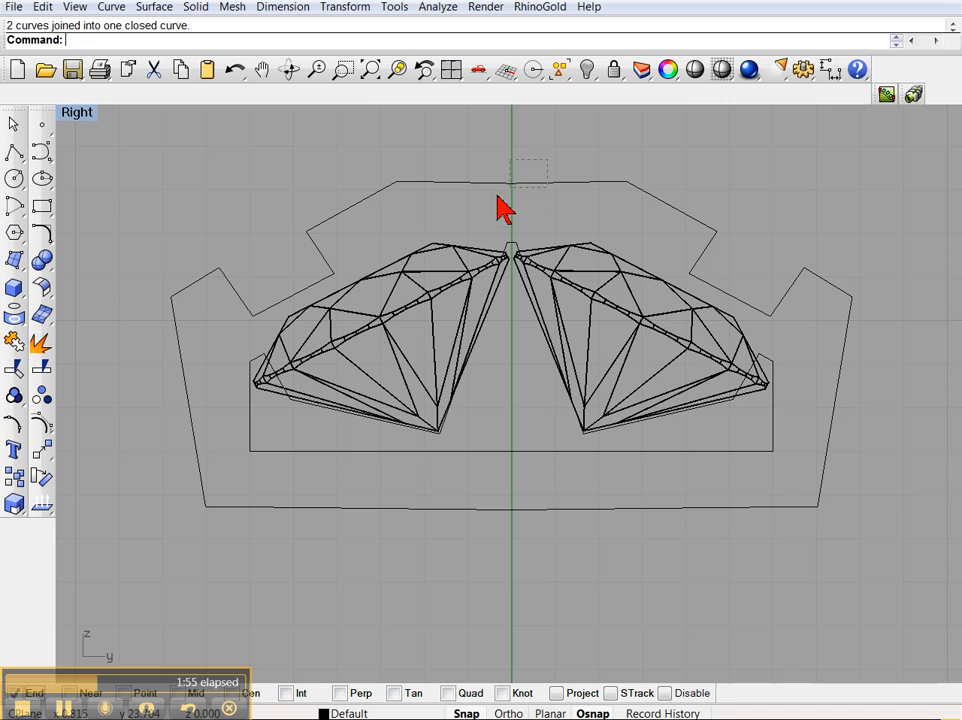
pyautogui.click(154, 69)
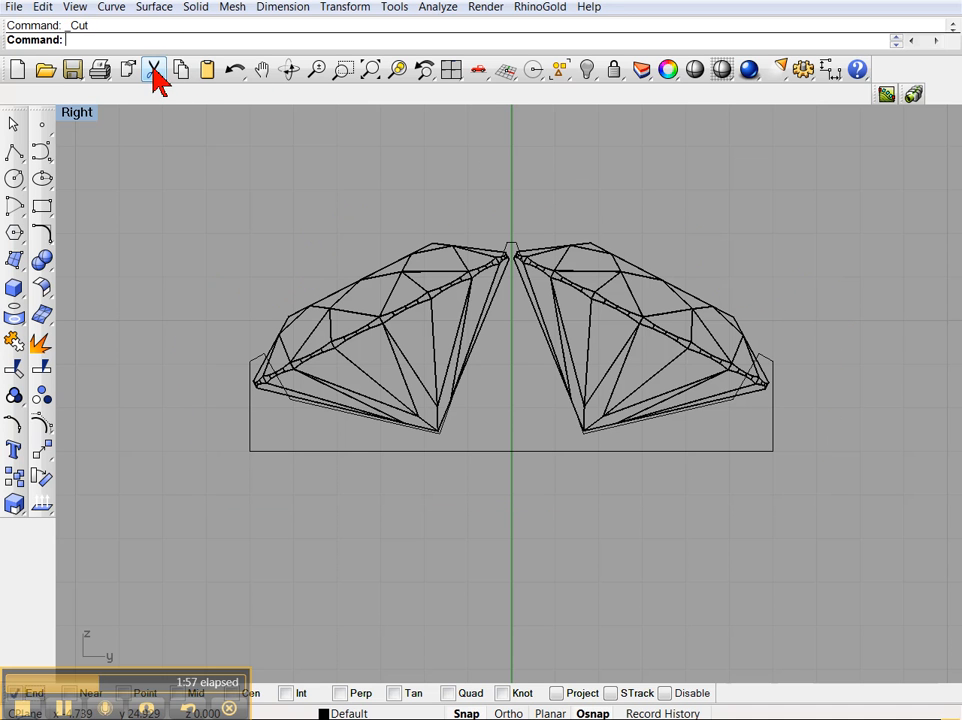
pyautogui.moveTo(575, 465)
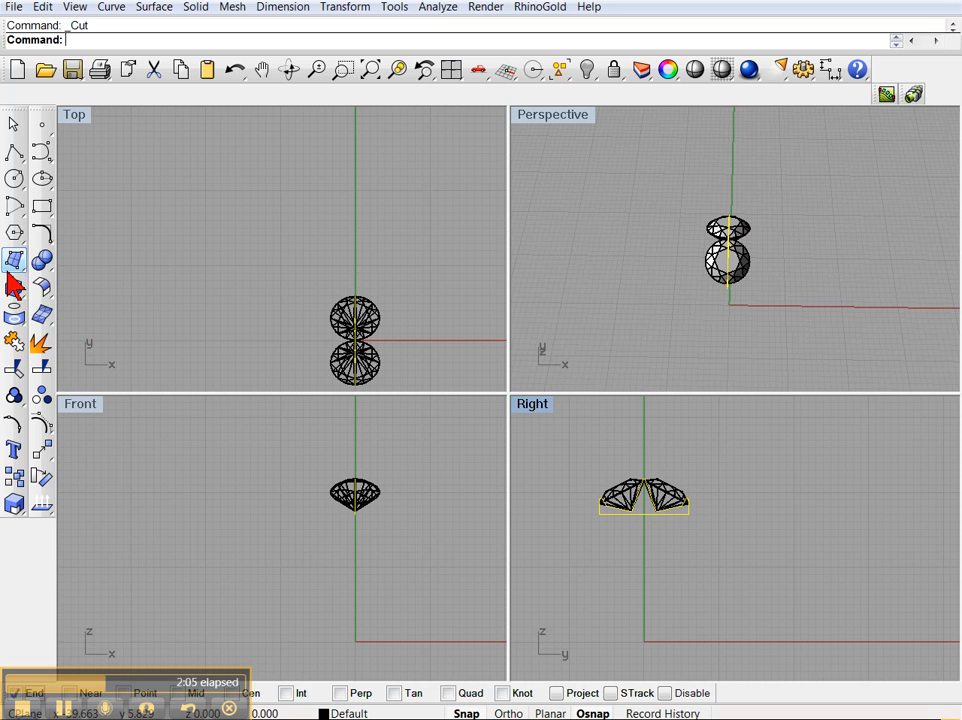
# Revolve the profile curve into a solid hoop band beneath the gem arch.
pyautogui.click(14, 259)
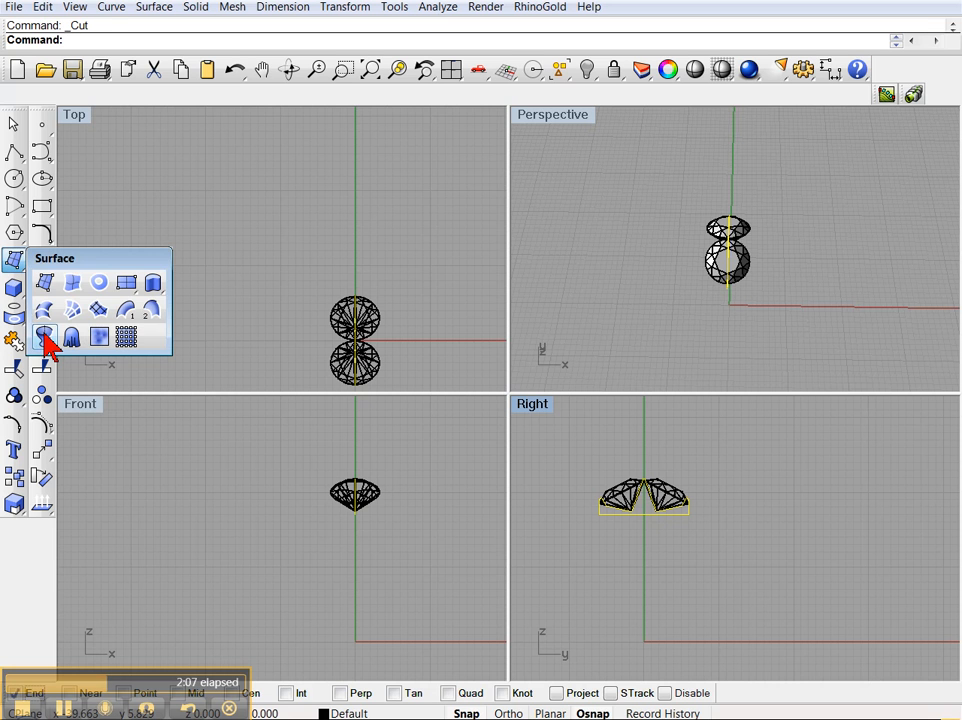
pyautogui.click(43, 337)
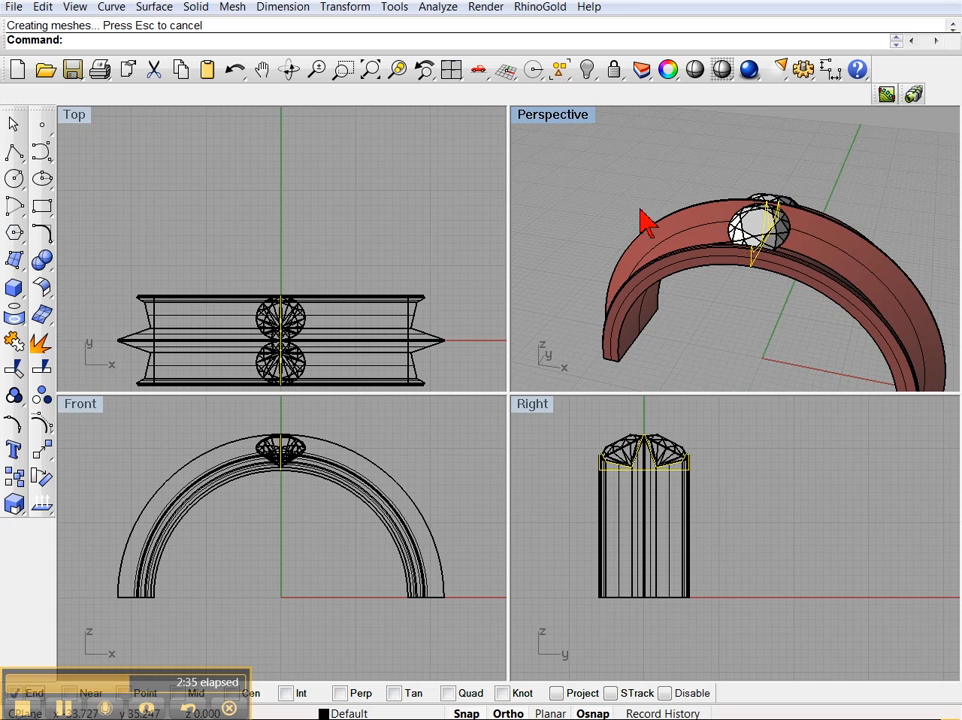
pyautogui.moveTo(645, 220); pyautogui.dragTo(840, 222)
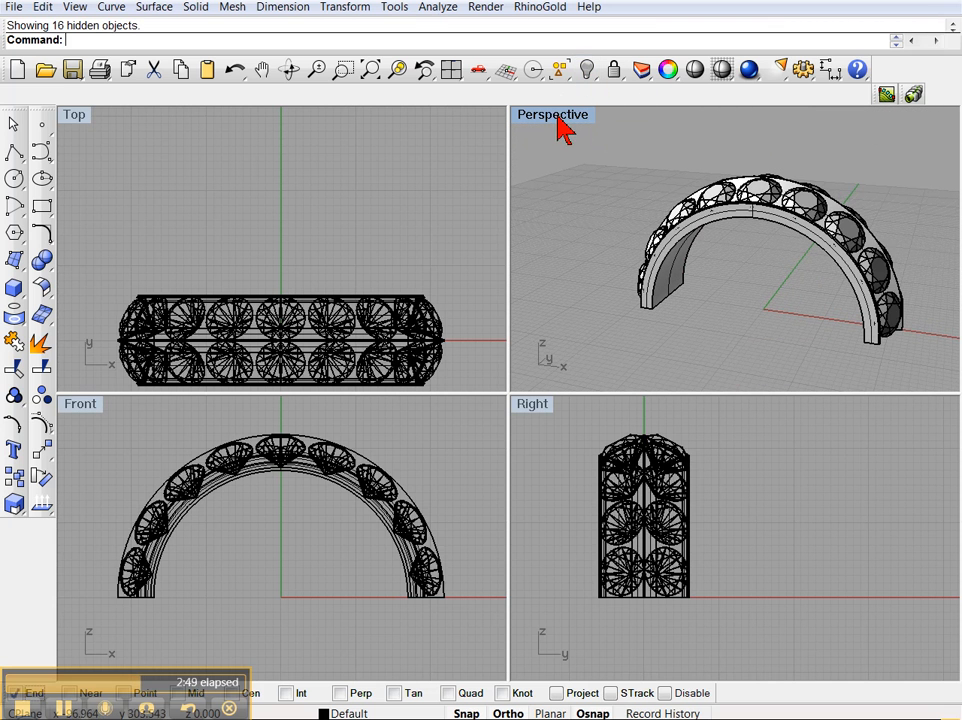
# Maximize the Perspective view and rotate the hoop and gems to stand upright.
pyautogui.doubleClick(552, 114)
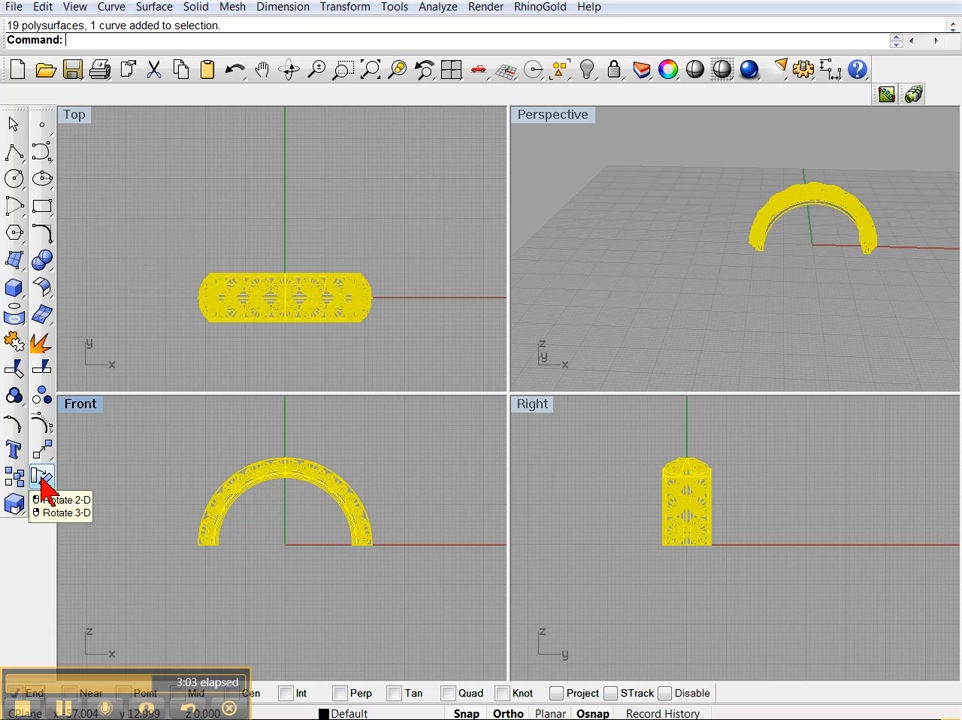
pyautogui.click(42, 475)
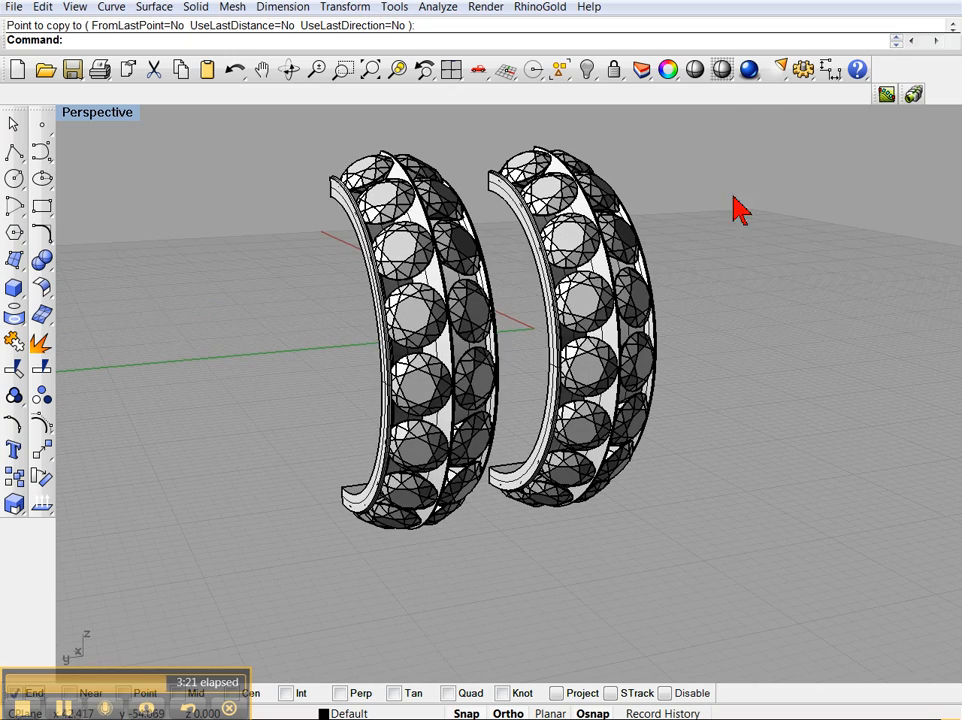
# Render the earring pair in HyperShot with gold bands and the metals material library.
pyautogui.click(749, 69)
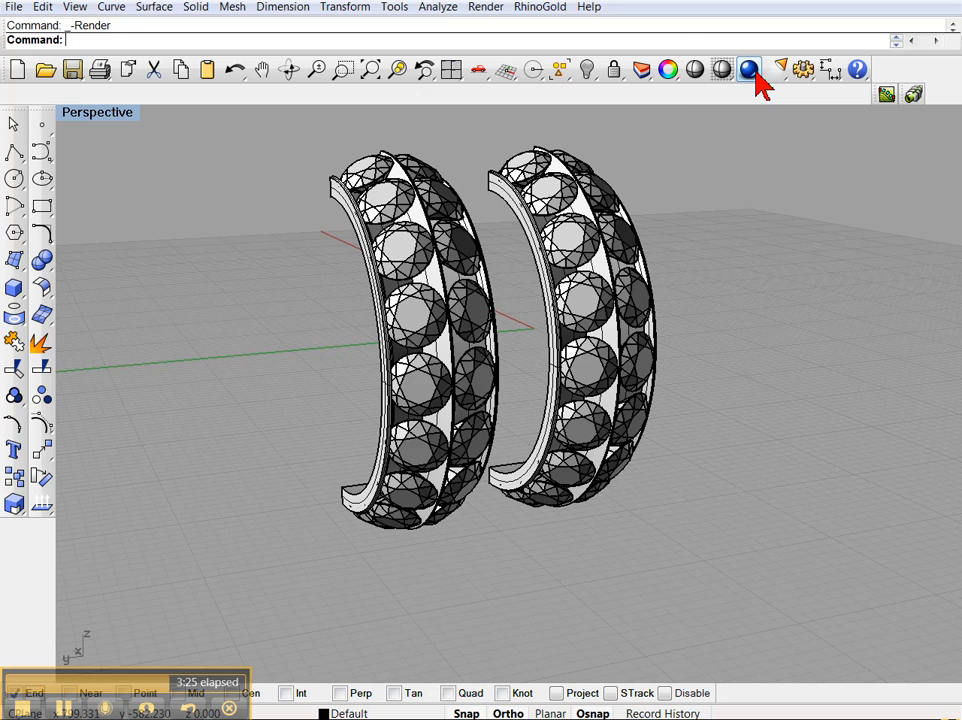
pyautogui.click(748, 69)
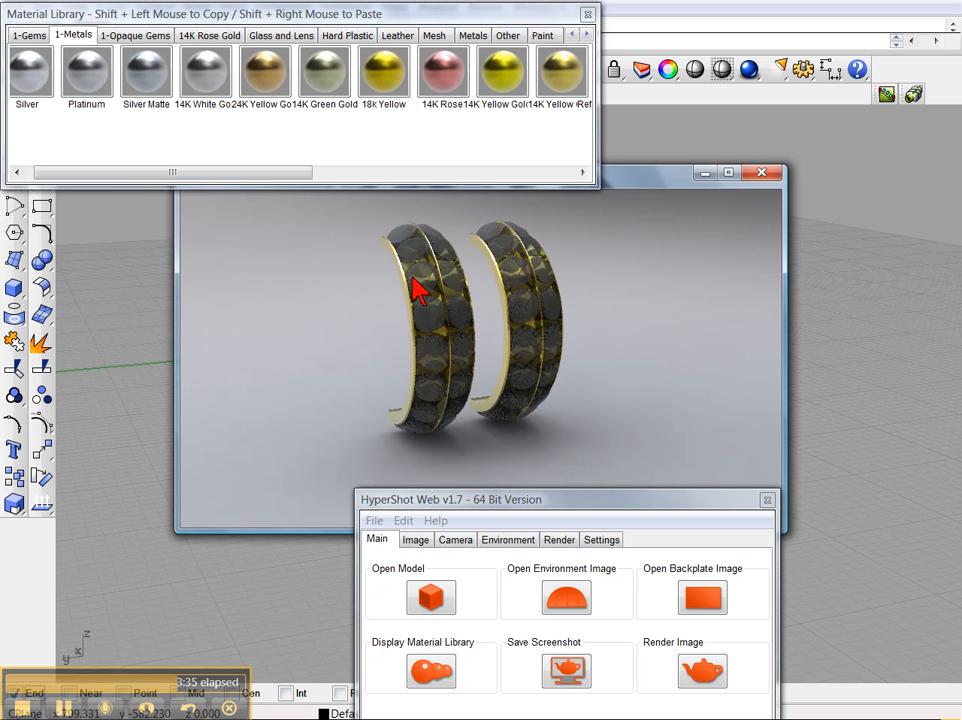
# Apply Ruby from the Gems library to the left hoop's stones and set a white background.
pyautogui.click(28, 35)
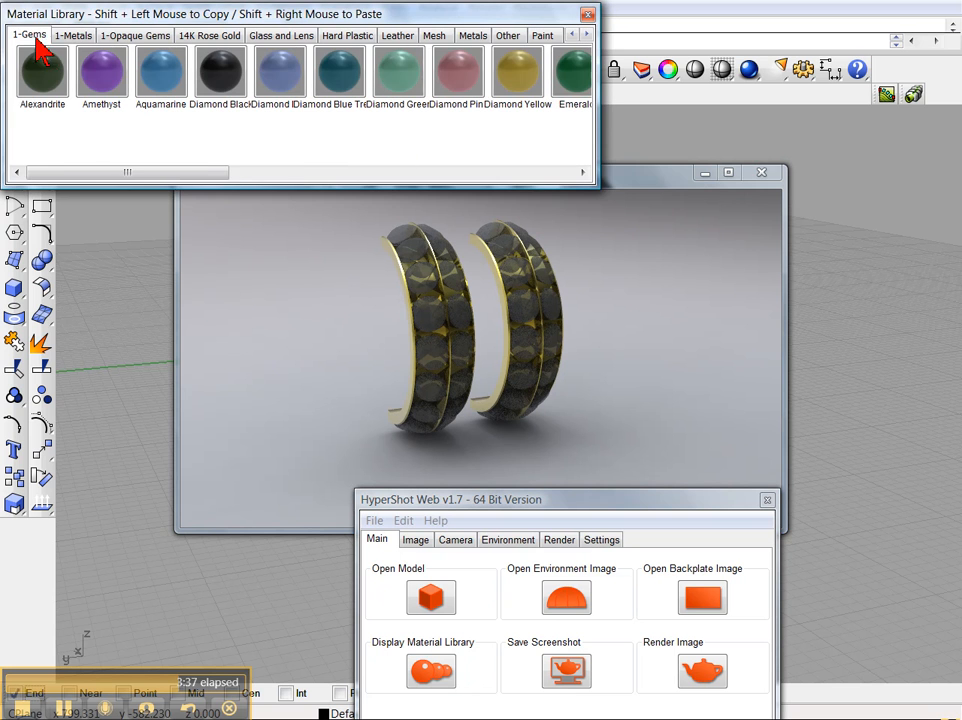
pyautogui.moveTo(45, 172); pyautogui.dragTo(210, 172)
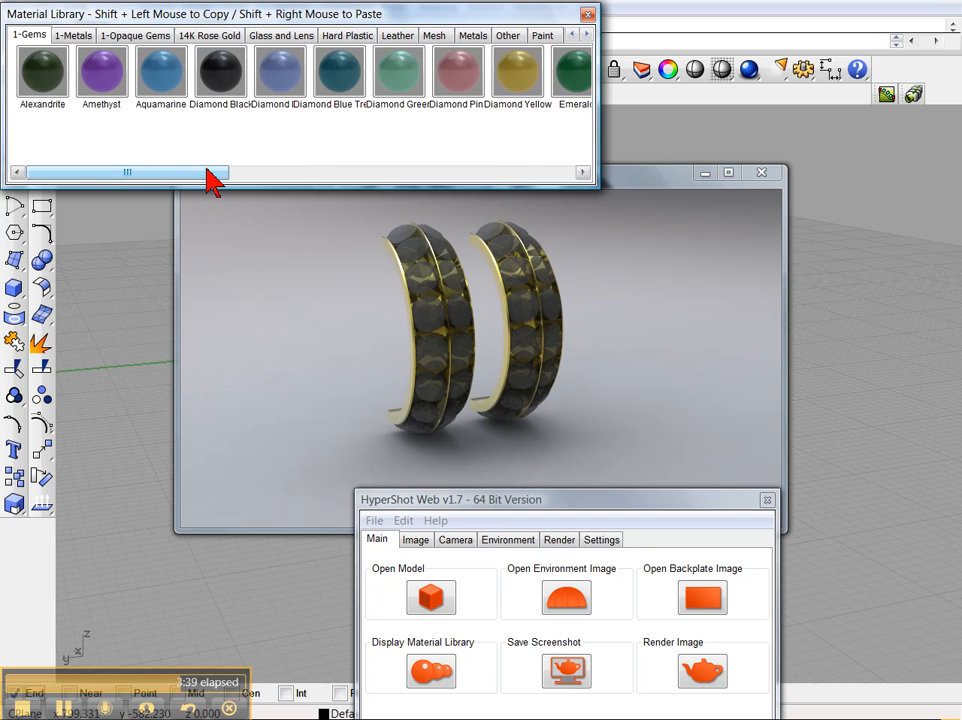
pyautogui.moveTo(127, 172); pyautogui.dragTo(418, 172)
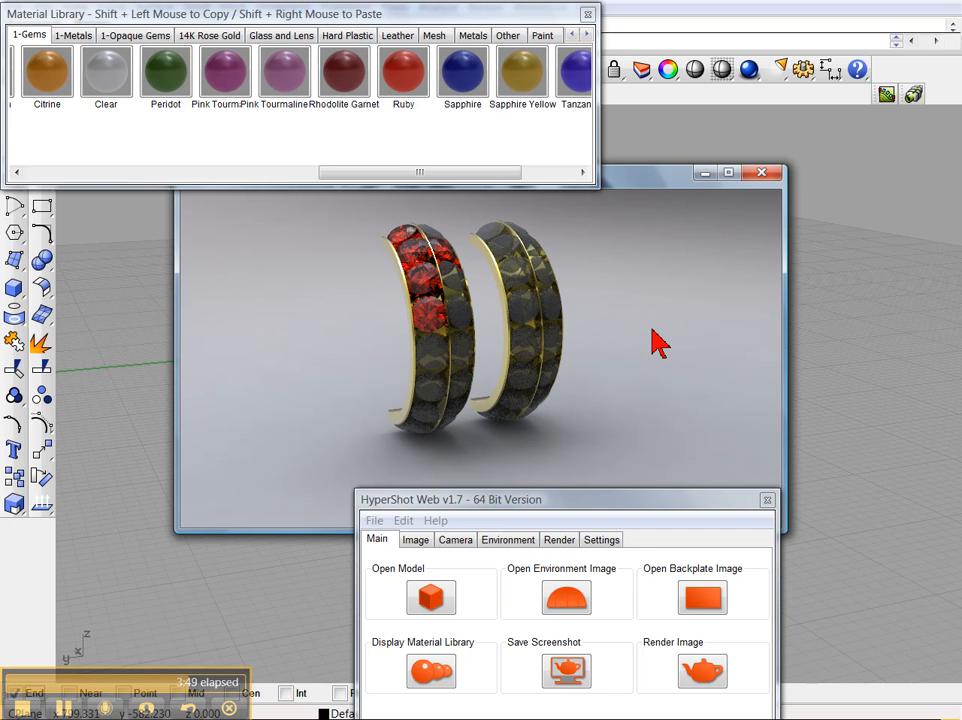
pyautogui.moveTo(500, 567)
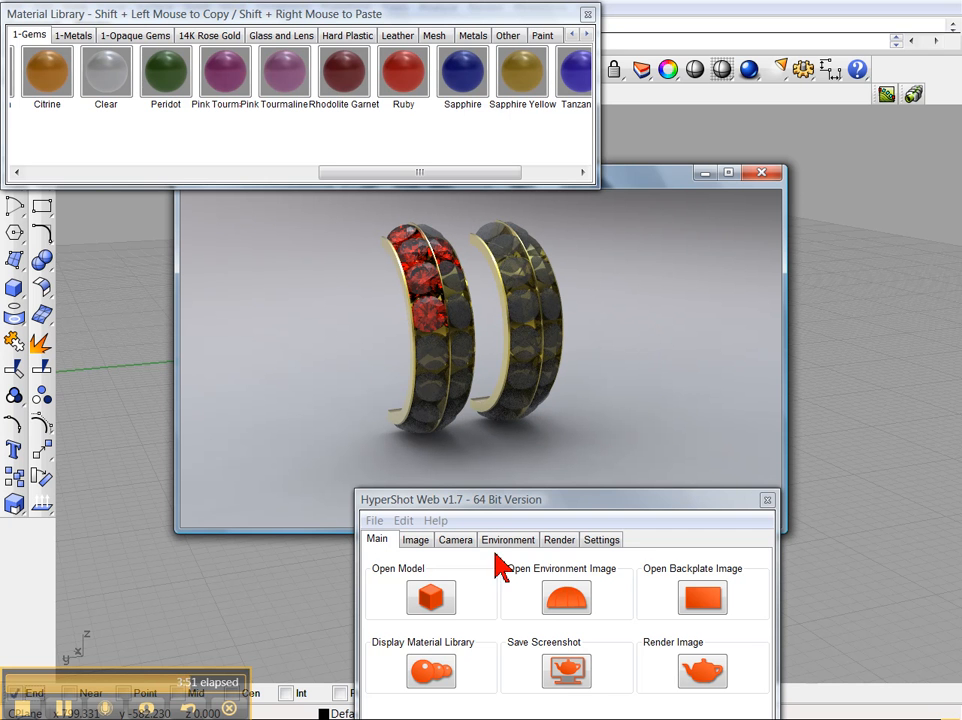
pyautogui.click(507, 539)
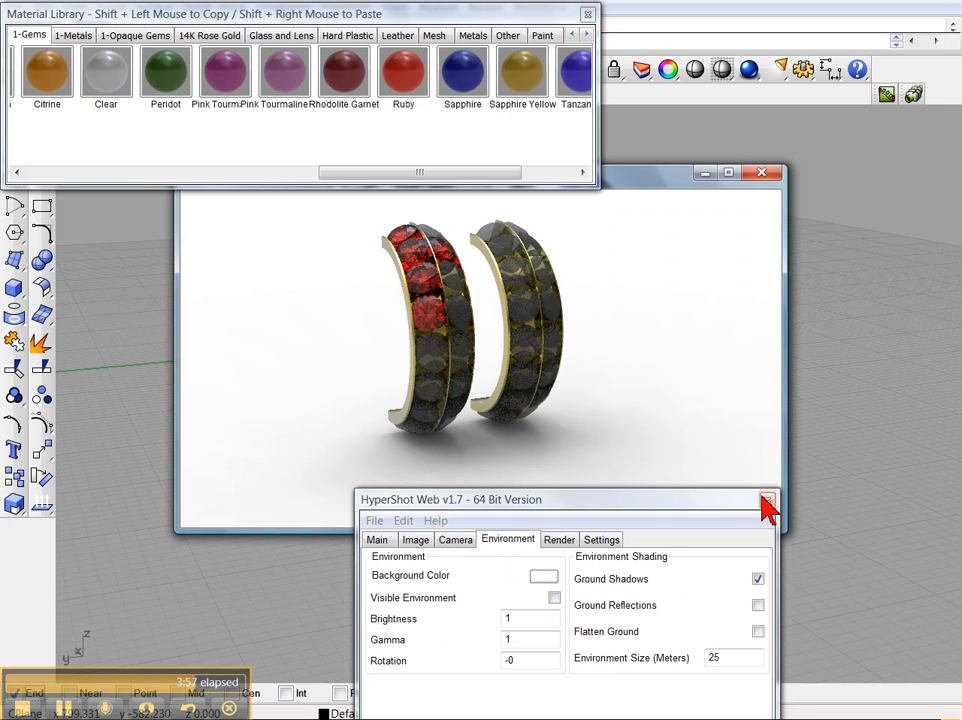
# Close the HyperShot settings panel and the Material Library window.
pyautogui.click(767, 500)
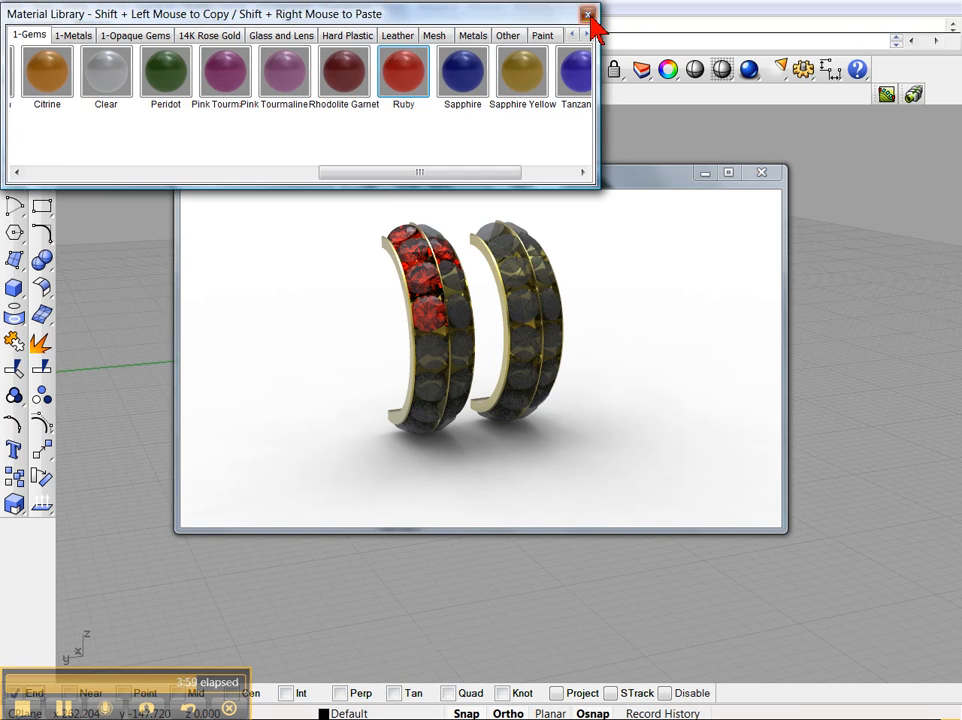
pyautogui.click(587, 14)
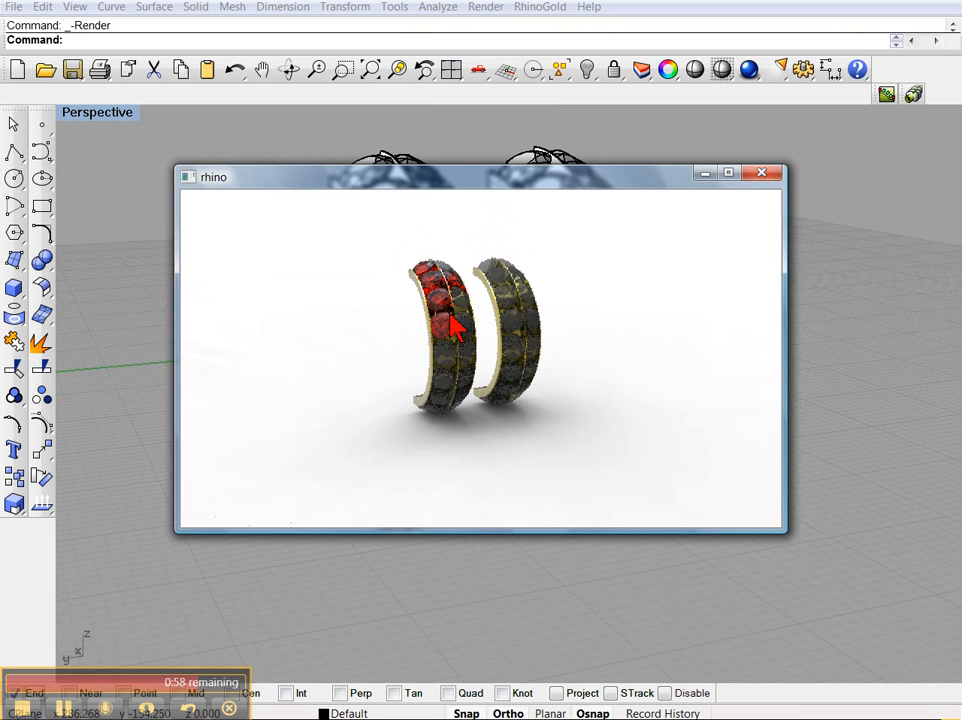